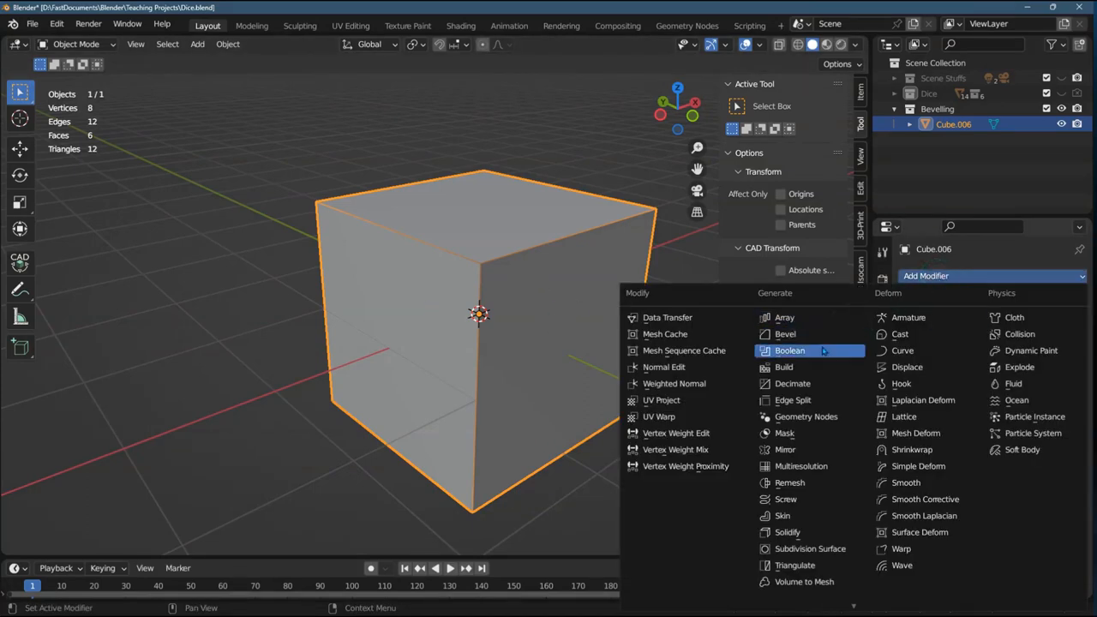
{"action": "mouse_move", "coordinate": [785, 332]}
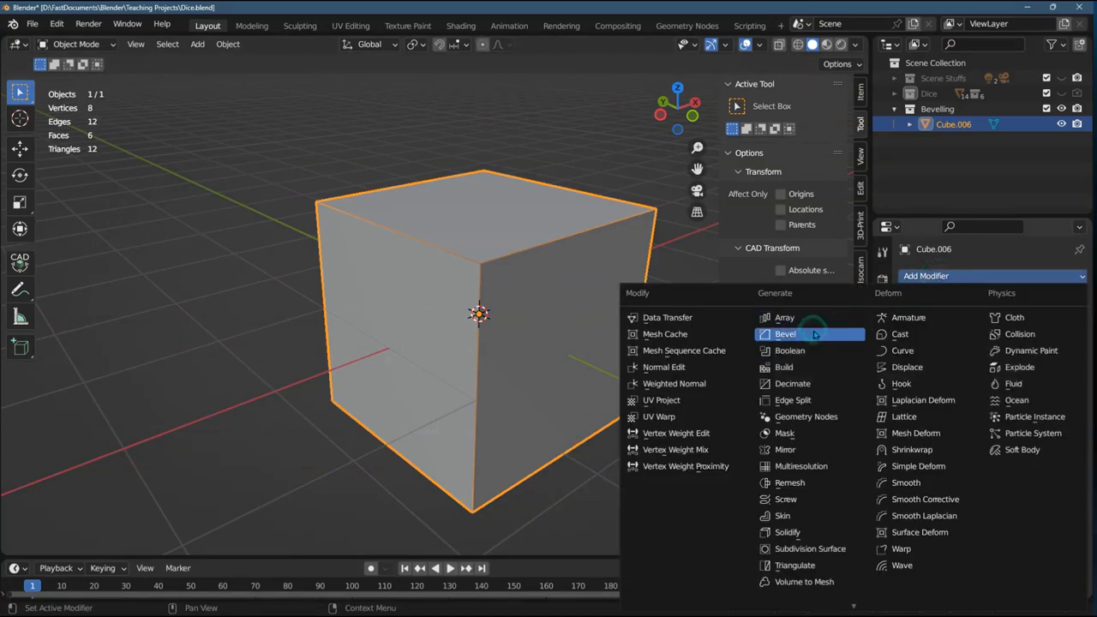
Add a Bevel modifier to Cube.006 with Amount 0.86 m and 7 segments, rounding it into a ball.
{"action": "left_click", "coordinate": [785, 332]}
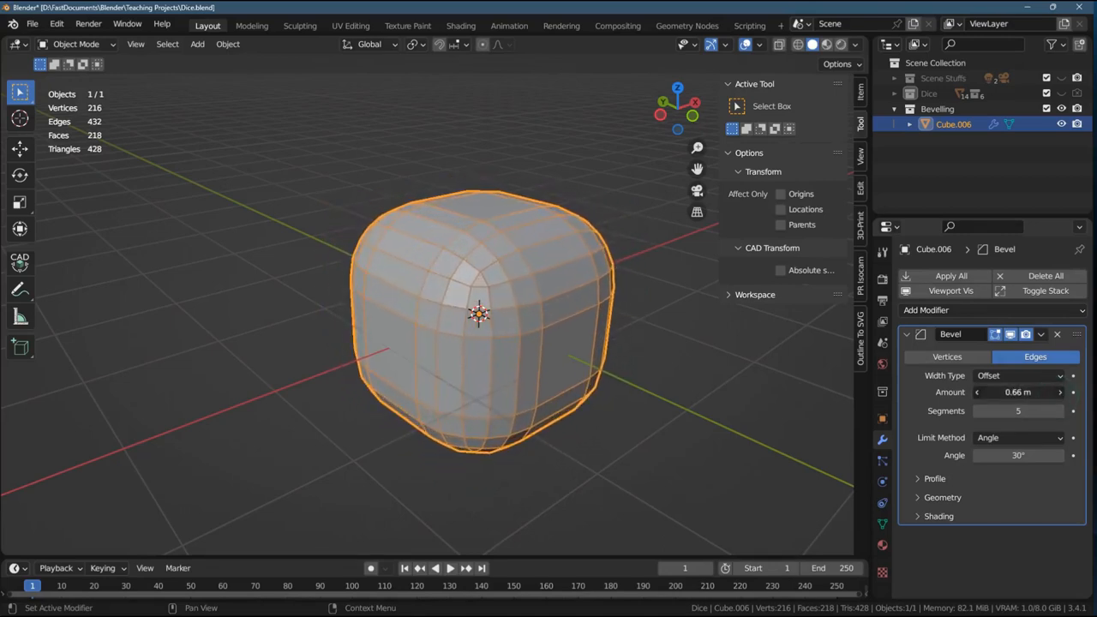
{"action": "left_click_drag", "start_coordinate": [1018, 390], "coordinate": [1038, 391]}
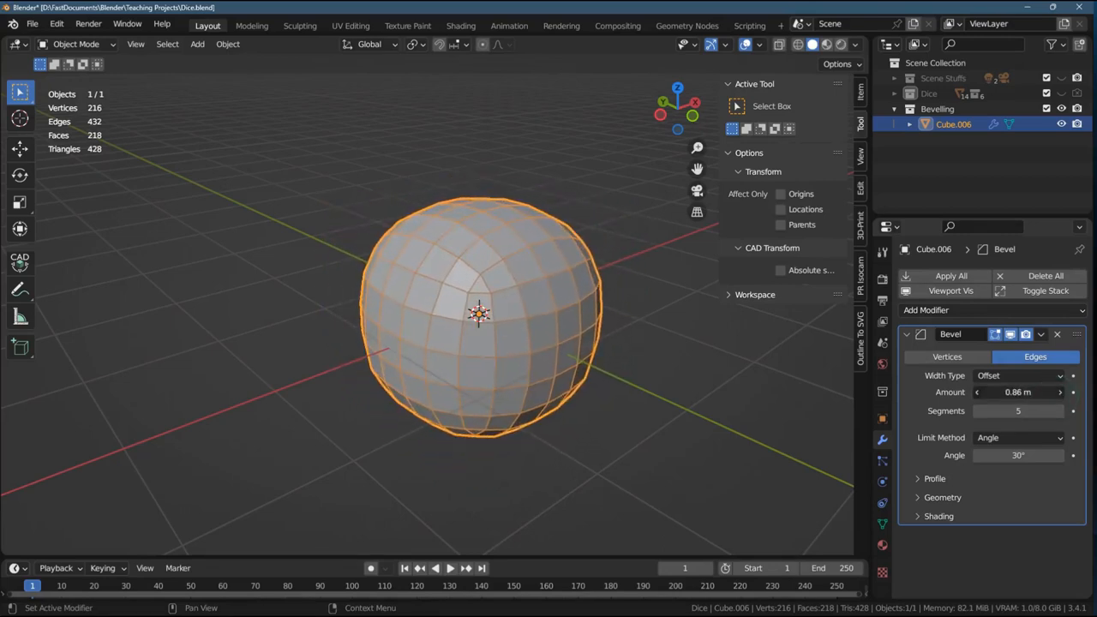
{"action": "left_click_drag", "start_coordinate": [1018, 391], "coordinate": [1038, 391]}
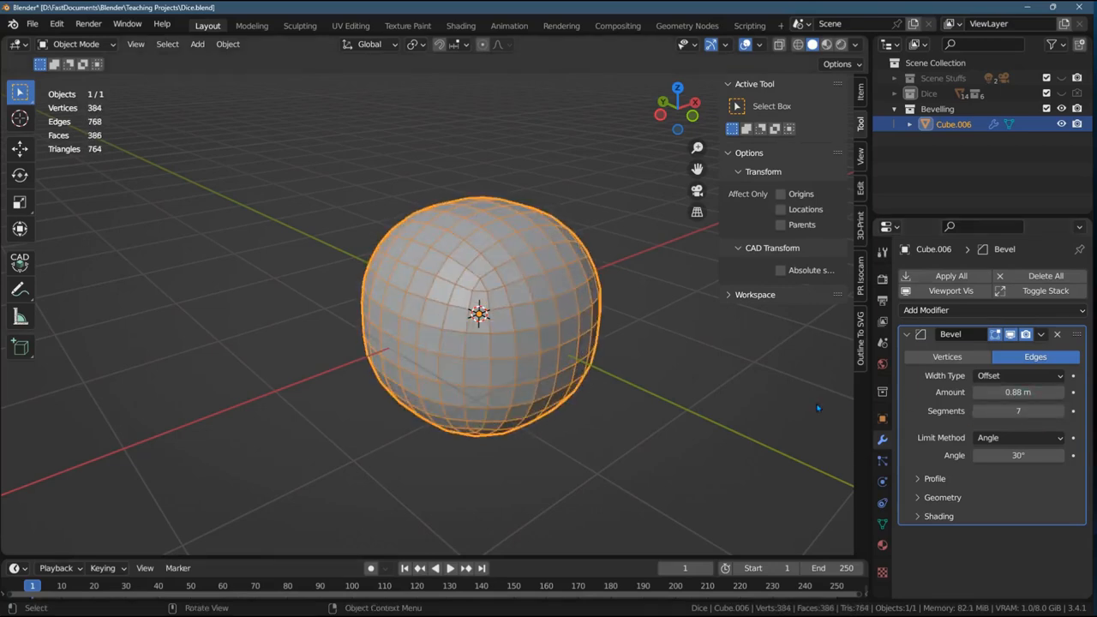
Hide the rounded Cube.006 and add a new plain cube, Cube.007, from Add > Mesh.
{"action": "key", "text": "ctrl+z"}
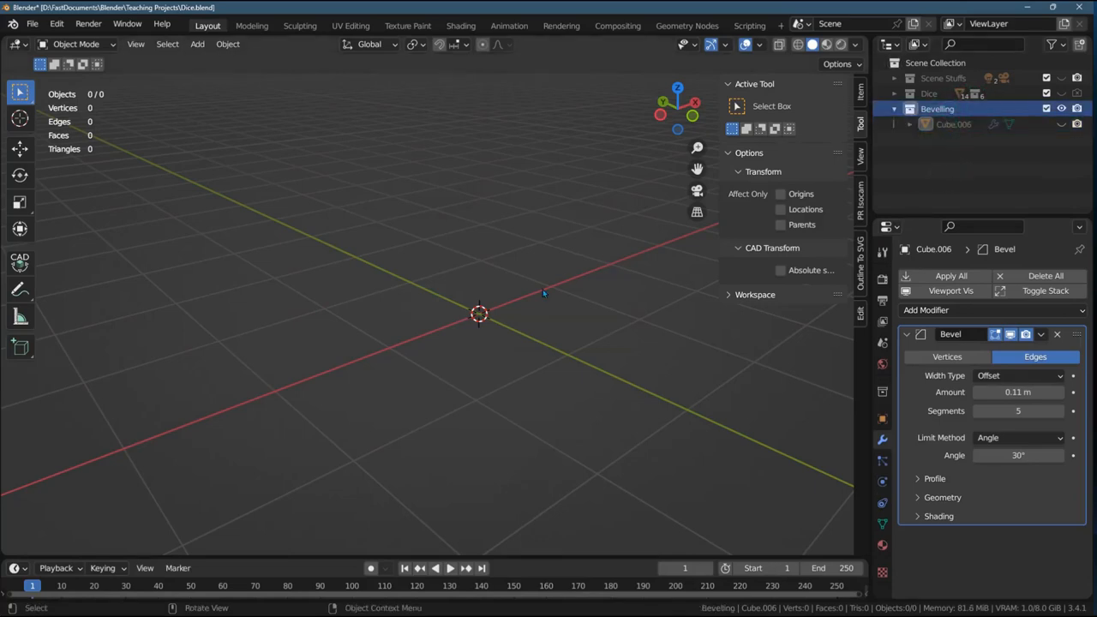
{"action": "left_click", "coordinate": [197, 45]}
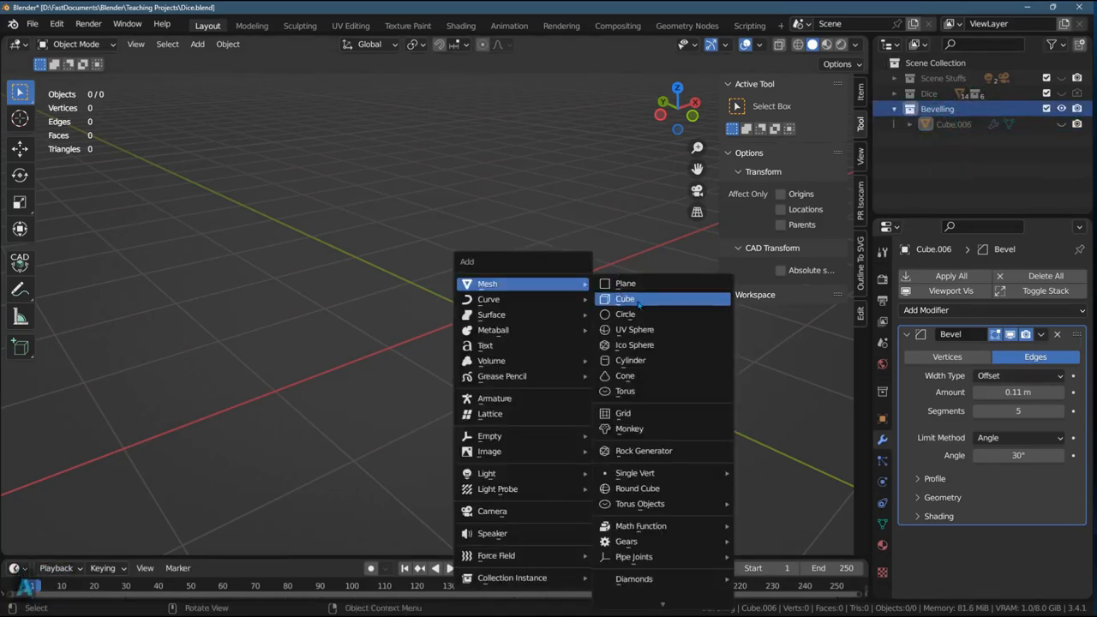
{"action": "left_click", "coordinate": [624, 298]}
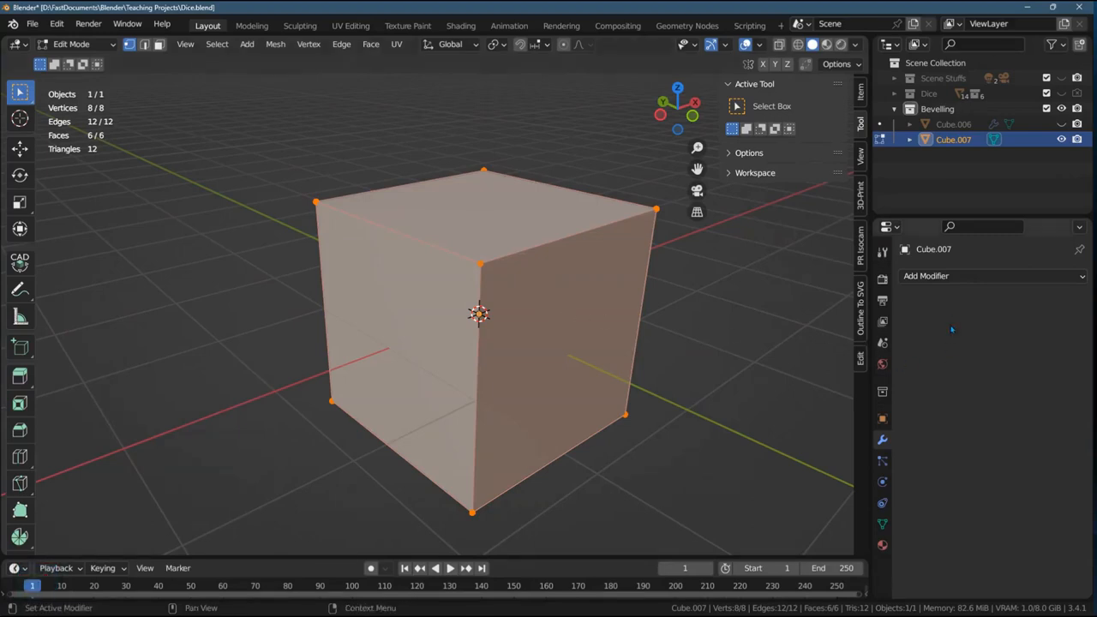
Add a Bevel modifier to Cube.007 at 0.2 m with 4 segments, then return to editing its mesh.
{"action": "key", "text": "Tab"}
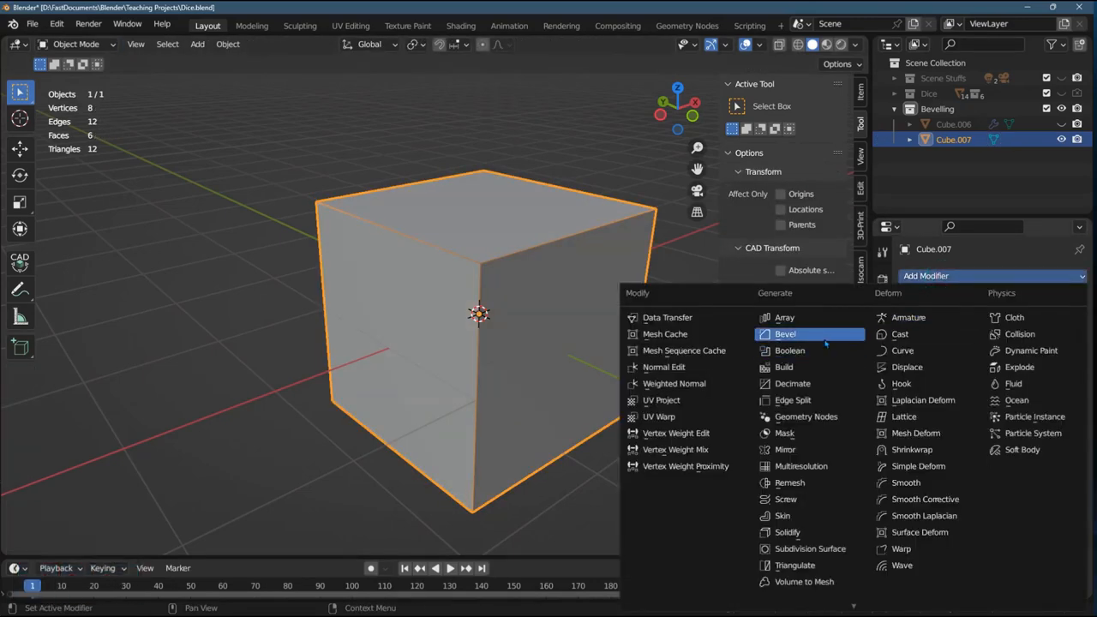
{"action": "left_click", "coordinate": [785, 332]}
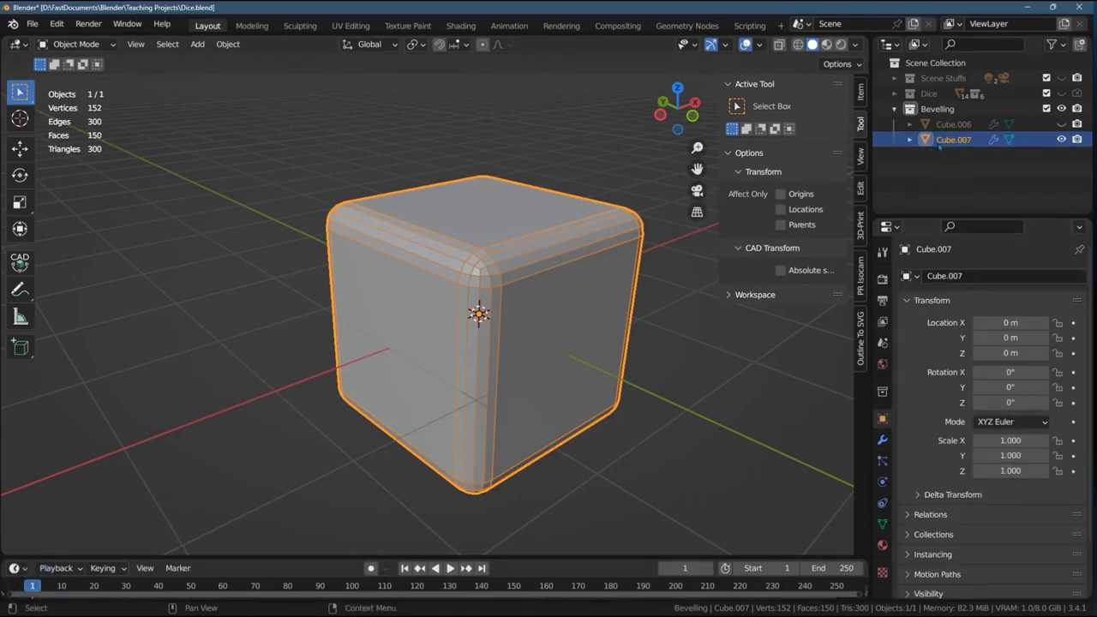
{"action": "left_click", "coordinate": [881, 439]}
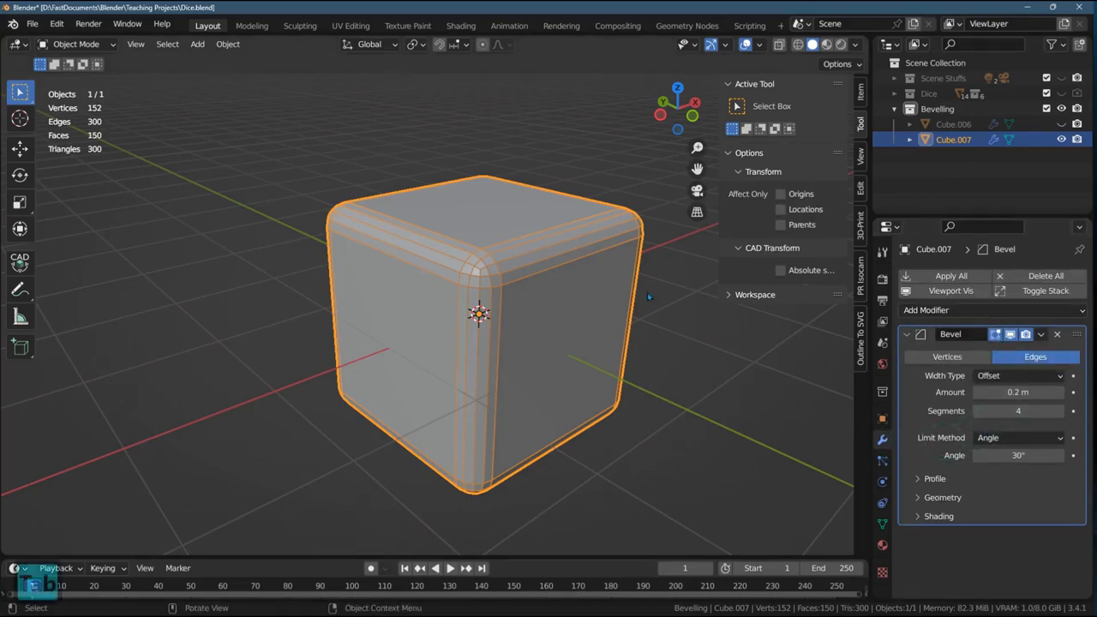
{"action": "key", "text": "Tab"}
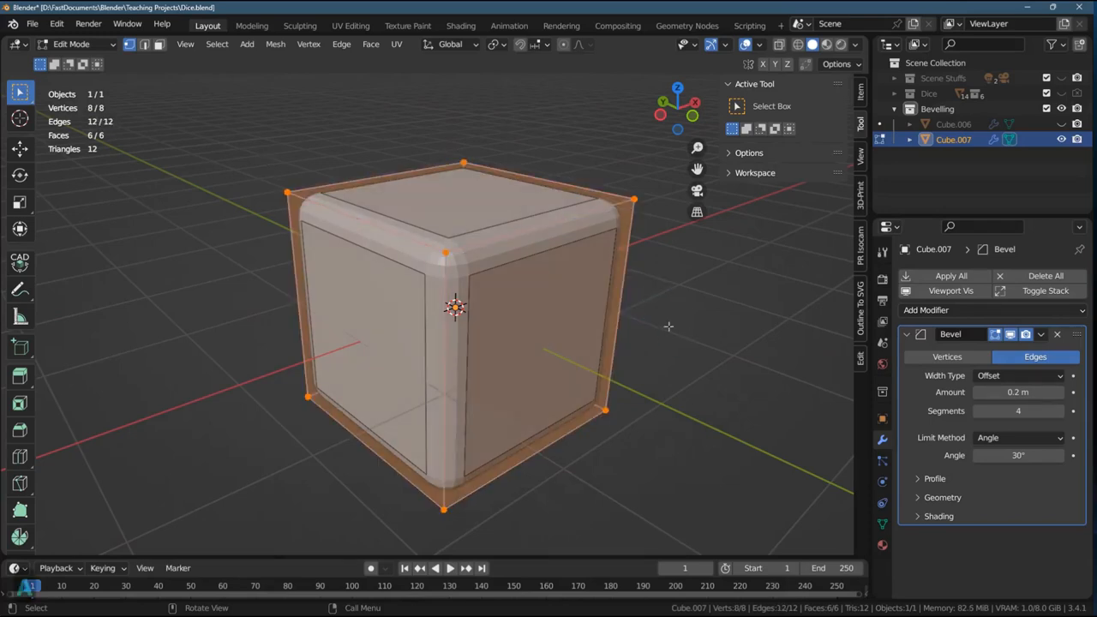
{"action": "mouse_move", "coordinate": [535, 316]}
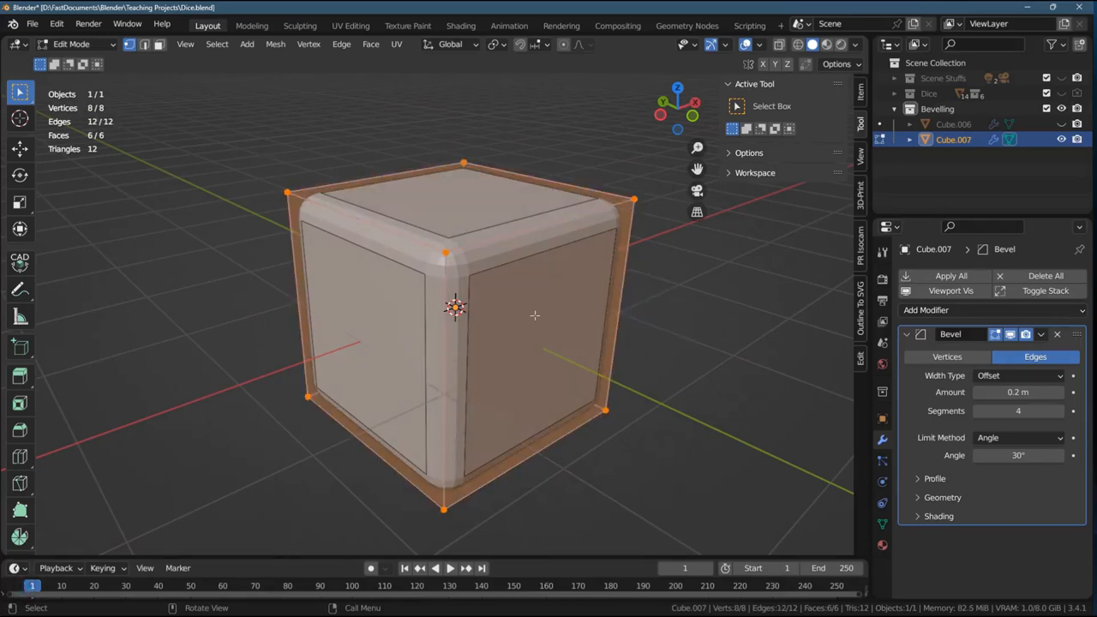
Subdivide the whole Cube.007 mesh via the edge operations menu.
{"action": "right_click", "coordinate": [535, 316]}
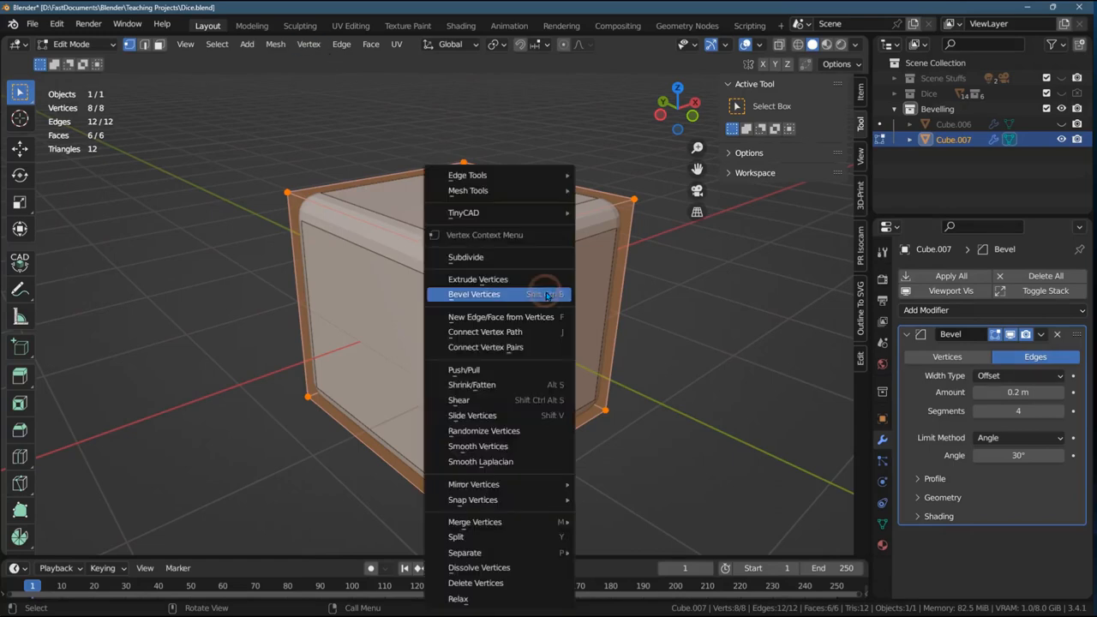
{"action": "left_click", "coordinate": [341, 44]}
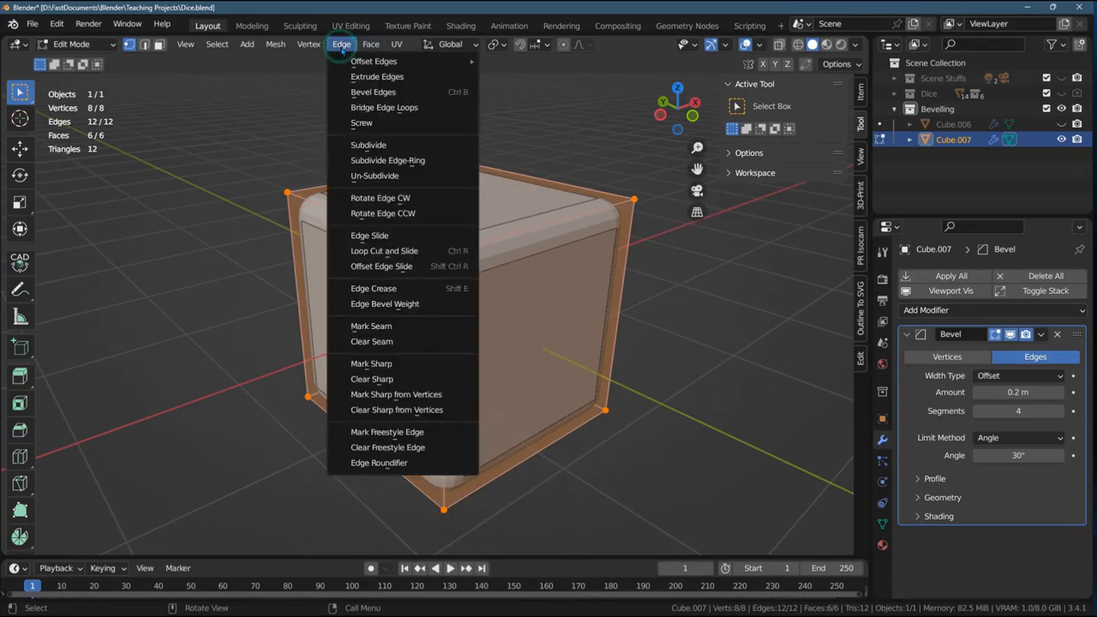
{"action": "mouse_move", "coordinate": [369, 144]}
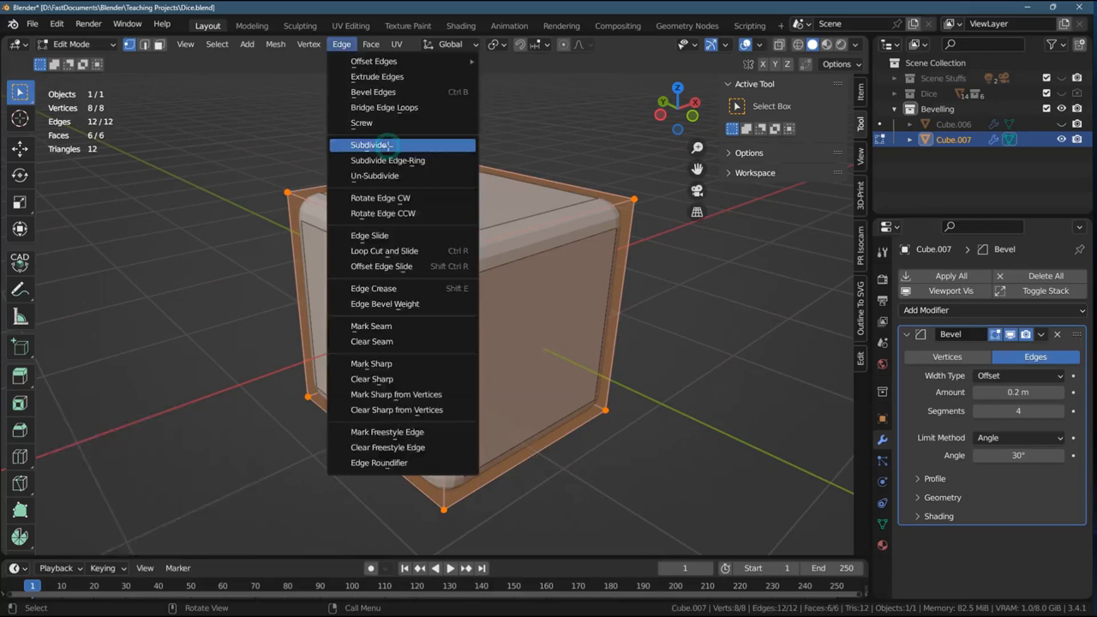
{"action": "left_click", "coordinate": [371, 144]}
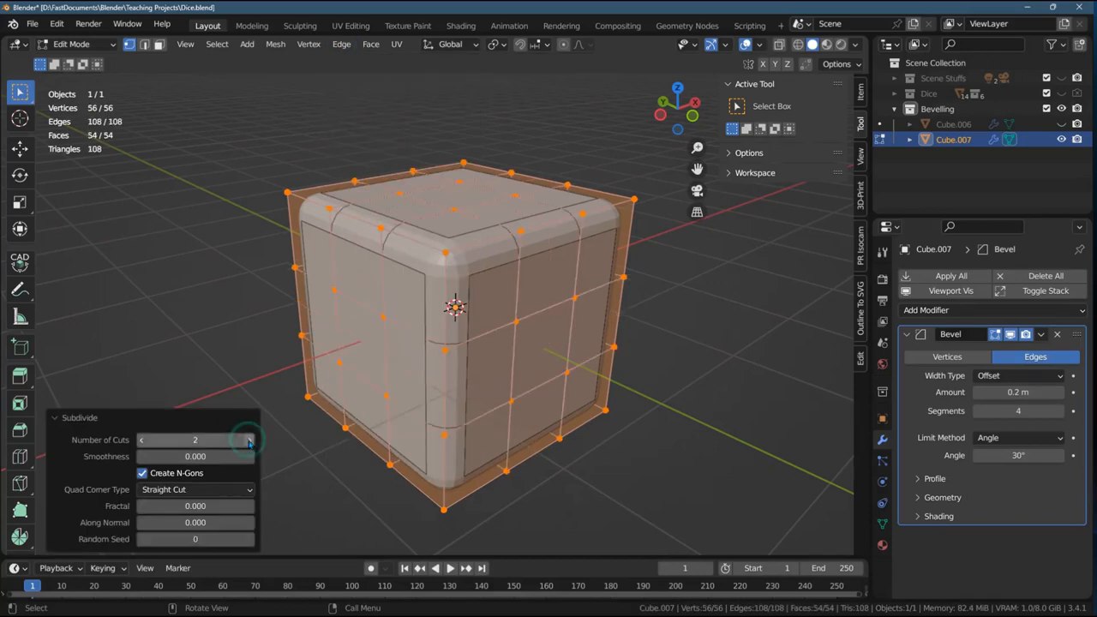
Adjust the subdivision cut count to 4, giving a dense 728-vertex grid.
{"action": "left_click", "coordinate": [249, 439]}
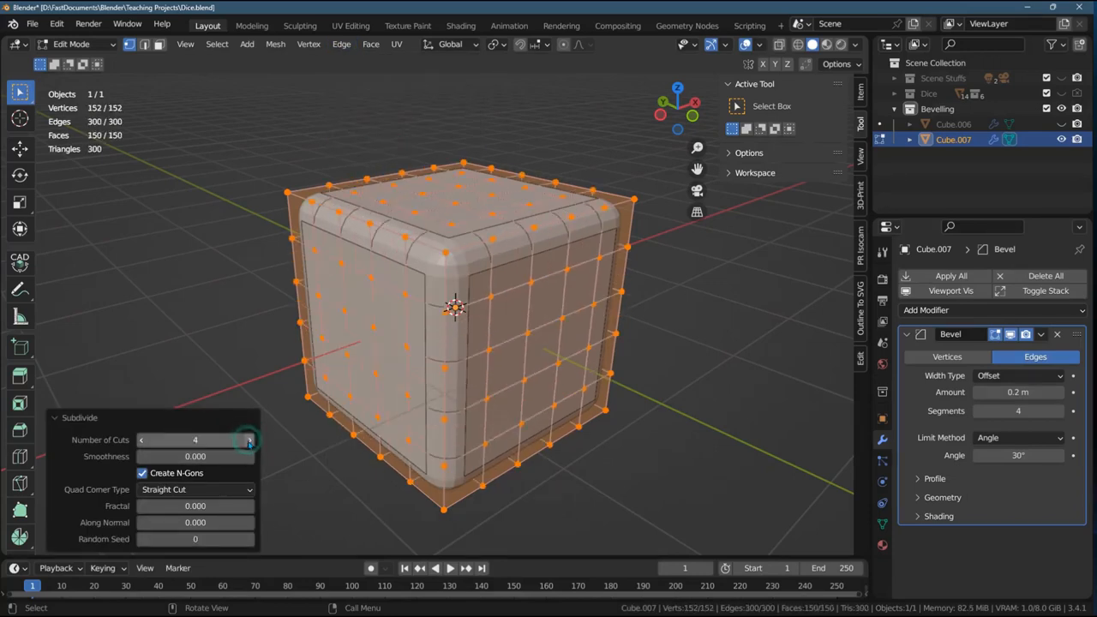
{"action": "left_click", "coordinate": [247, 439]}
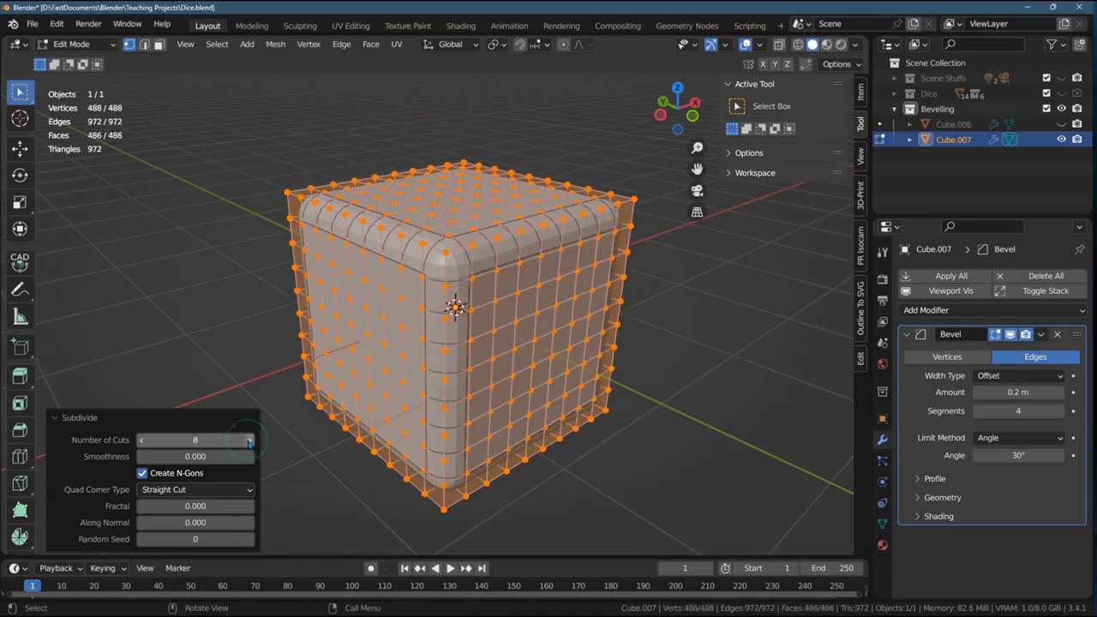
{"action": "left_click", "coordinate": [248, 439]}
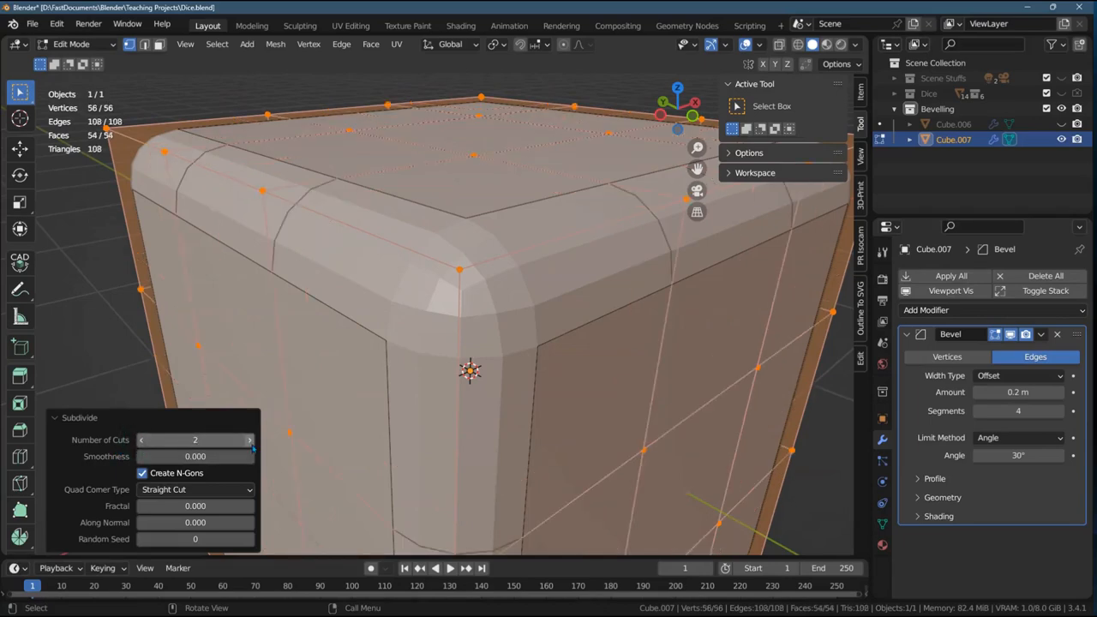
{"action": "left_click", "coordinate": [249, 439]}
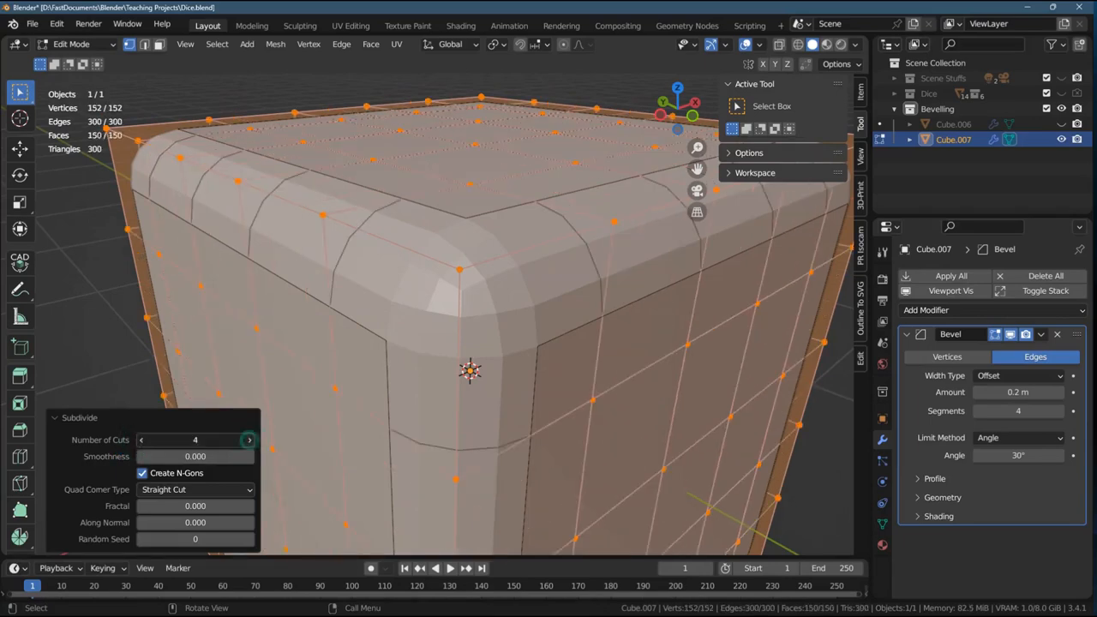
{"action": "left_click", "coordinate": [249, 439]}
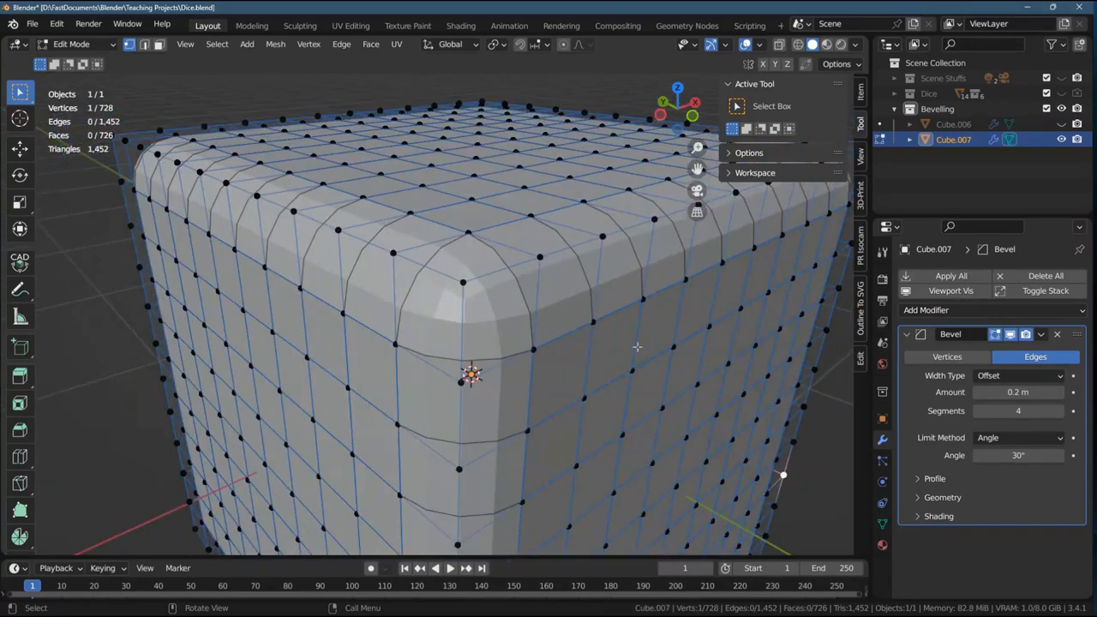
View the bevelled result, then select a single grid face beside the rounded corner.
{"action": "key", "text": "Tab"}
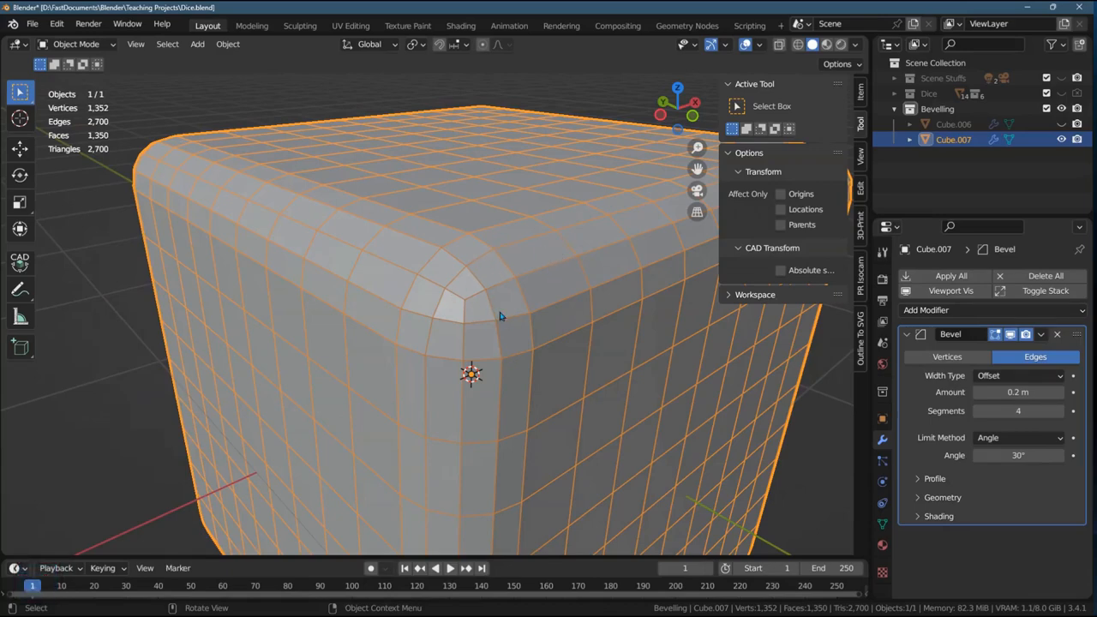
{"action": "mouse_move", "coordinate": [591, 269]}
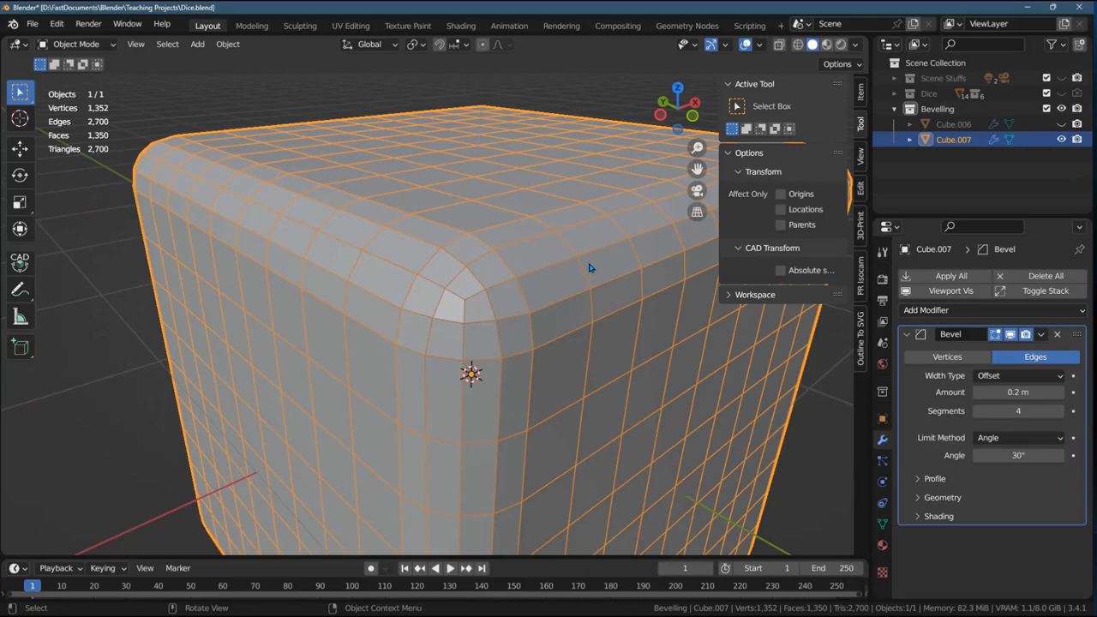
{"action": "mouse_move", "coordinate": [651, 307]}
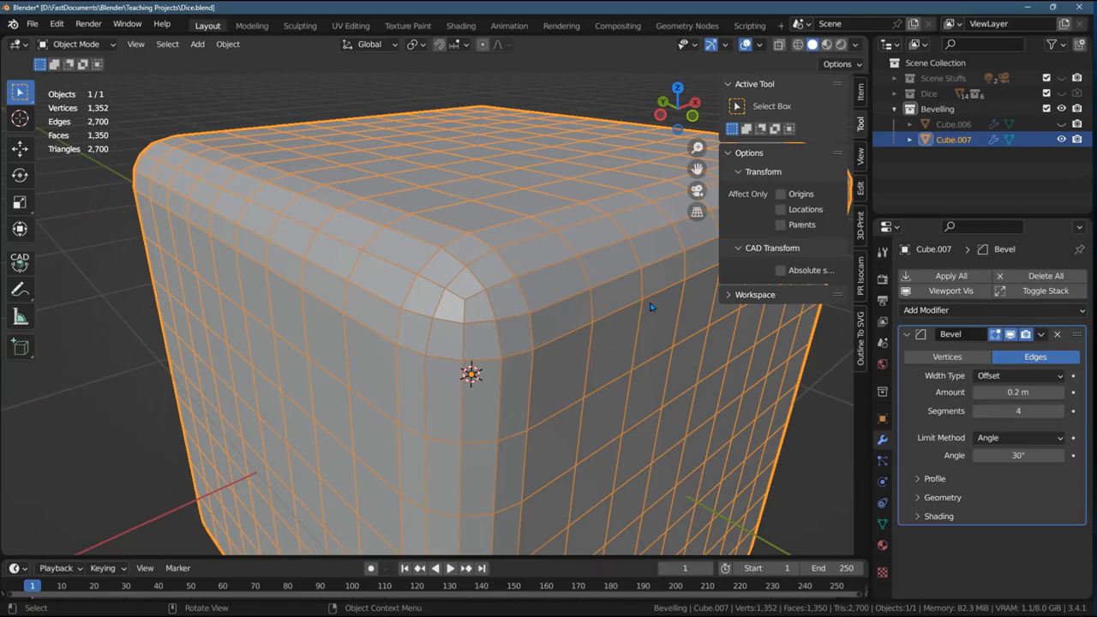
{"action": "key", "text": "Tab"}
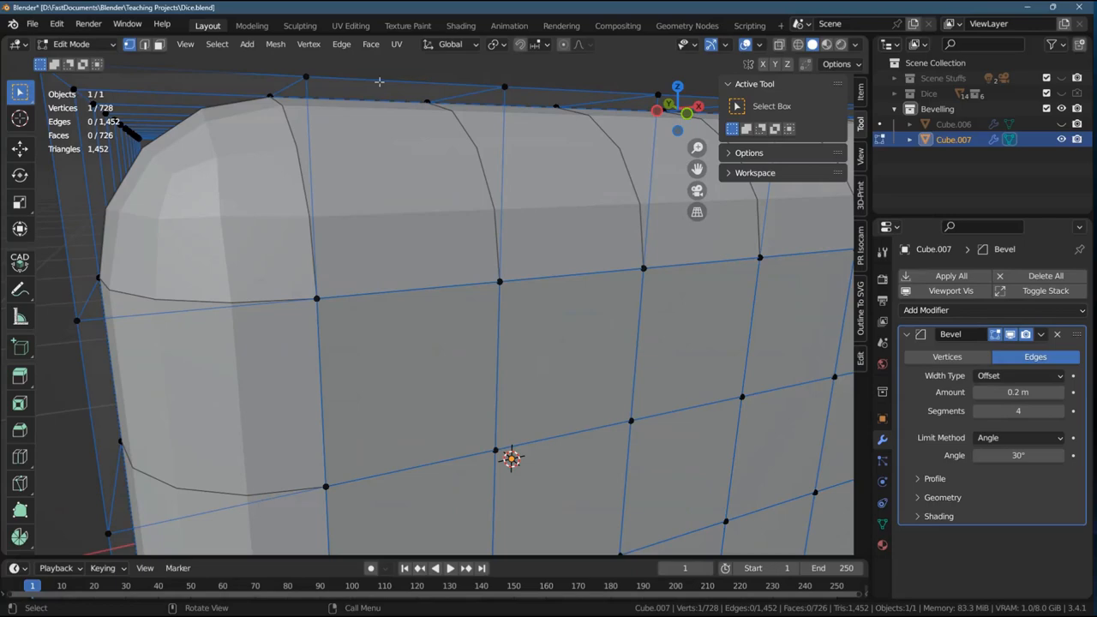
{"action": "left_click", "coordinate": [418, 195]}
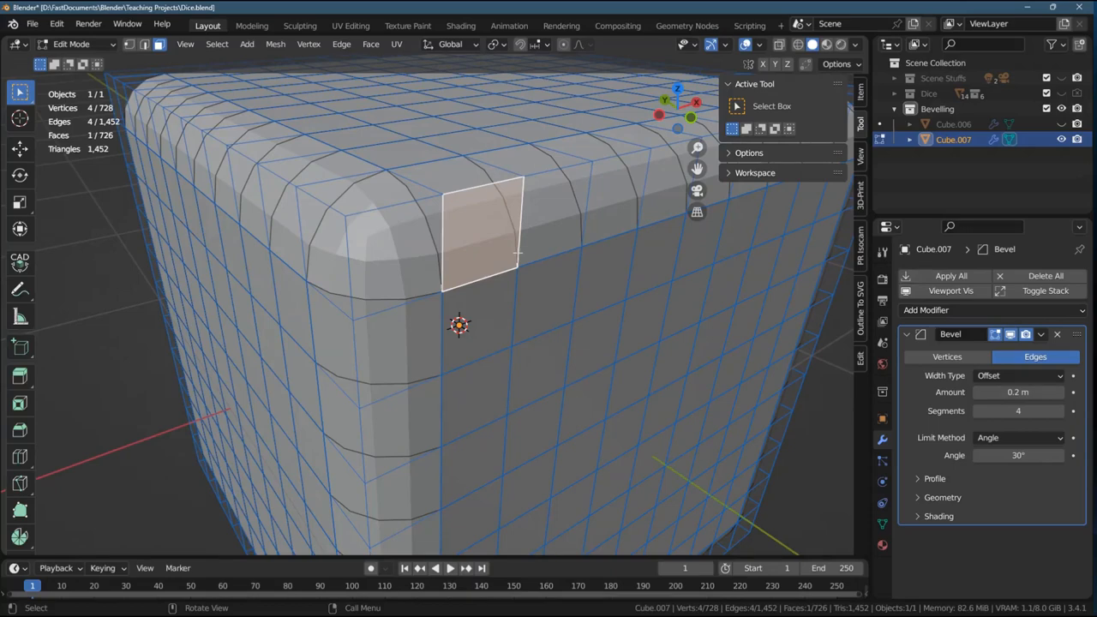
{"action": "mouse_move", "coordinate": [523, 247]}
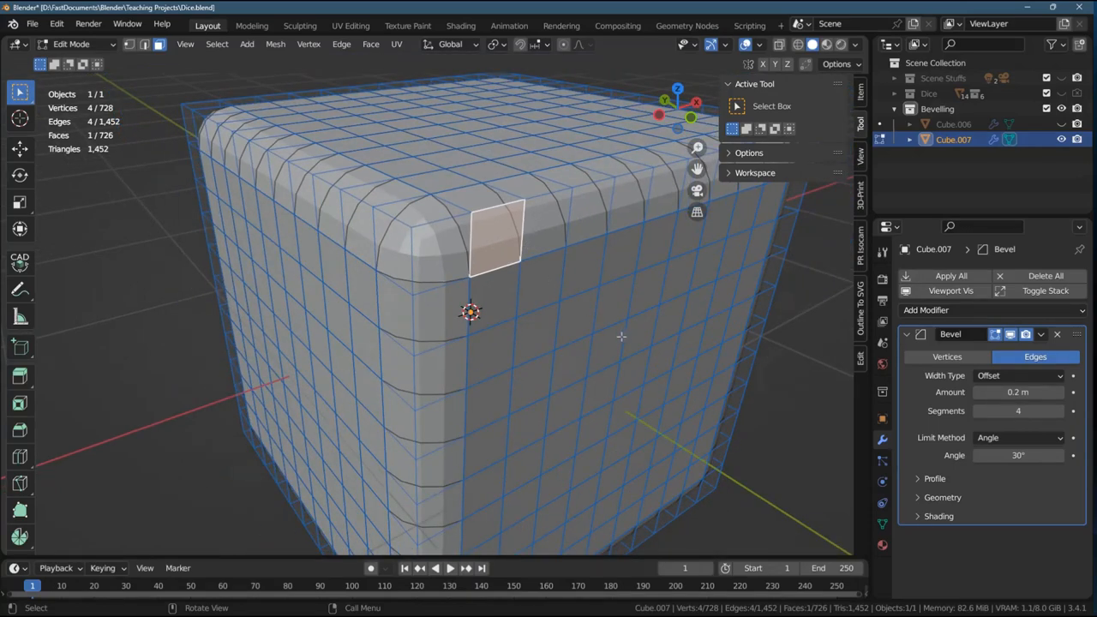
{"action": "mouse_move", "coordinate": [635, 341]}
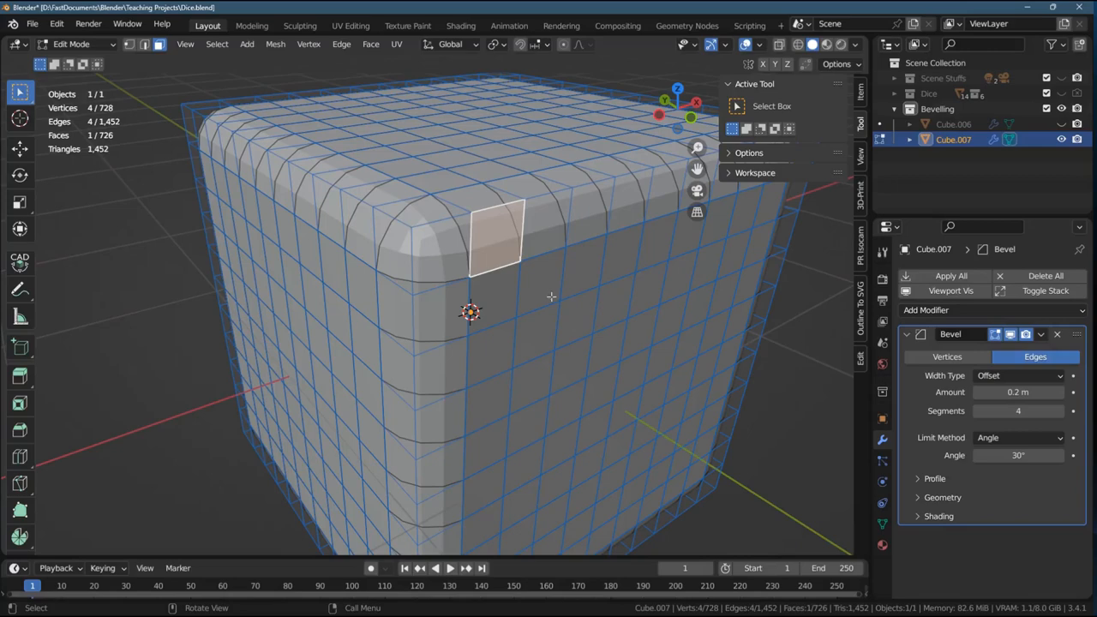
{"action": "mouse_move", "coordinate": [705, 443]}
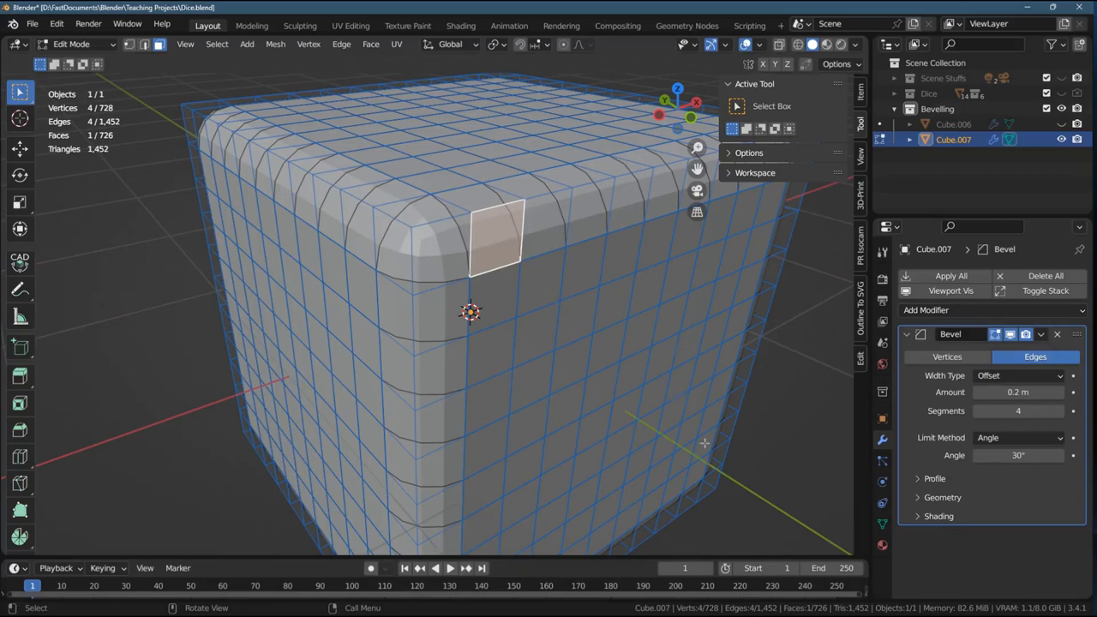
{"action": "mouse_move", "coordinate": [476, 202]}
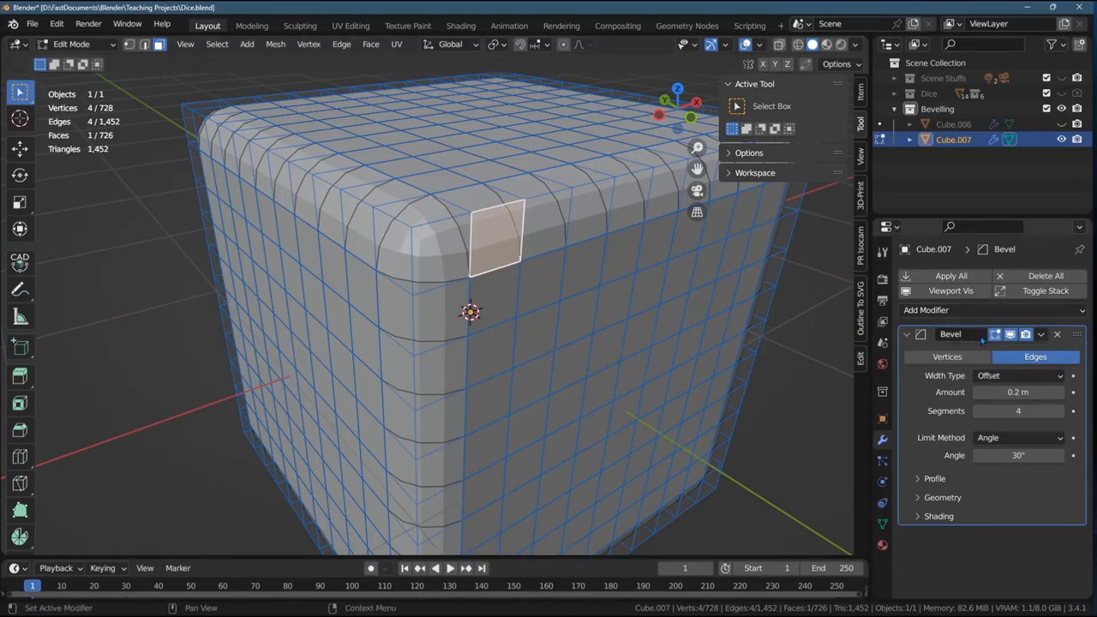
{"action": "mouse_move", "coordinate": [1020, 375]}
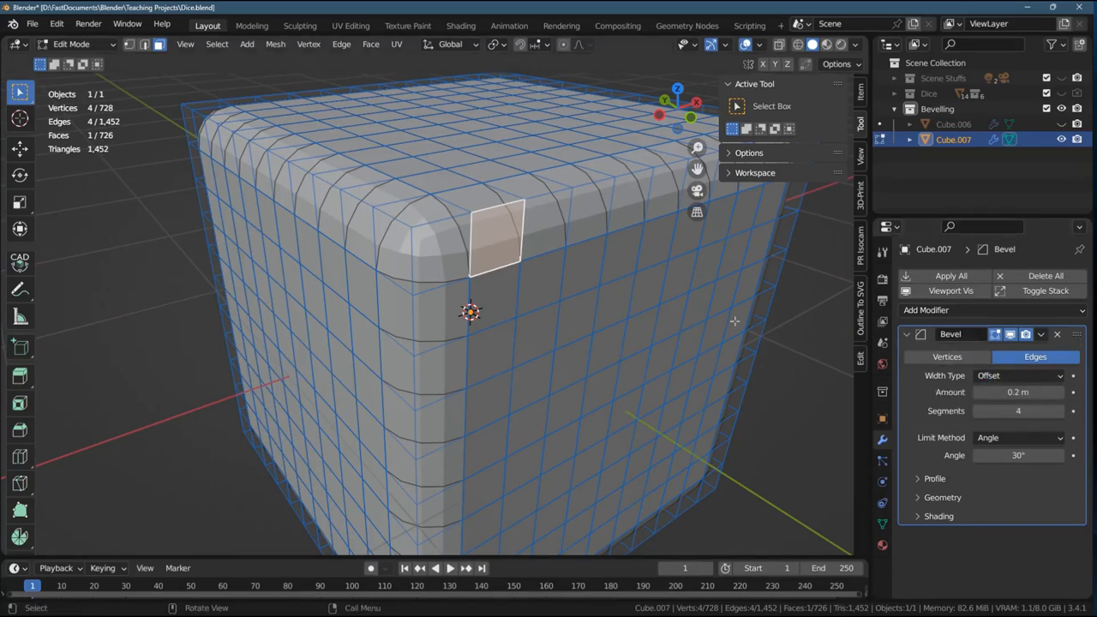
Raise Cube.007's bevel Amount to 0.28 m, broadening the rounded corners.
{"action": "key", "text": "Tab"}
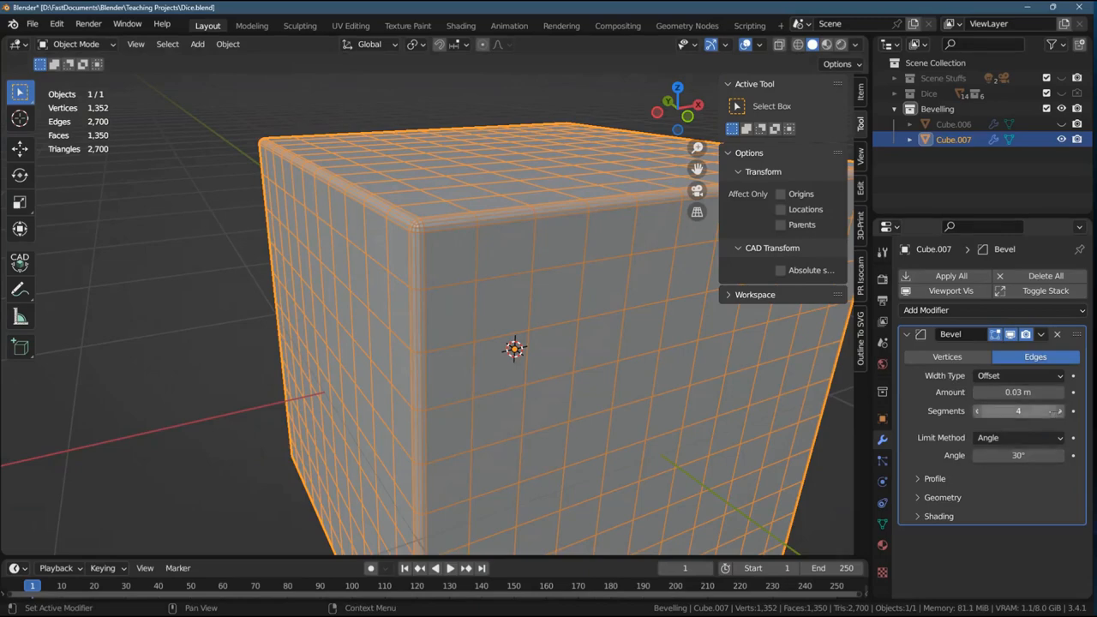
{"action": "left_click_drag", "start_coordinate": [1018, 391], "coordinate": [1060, 391]}
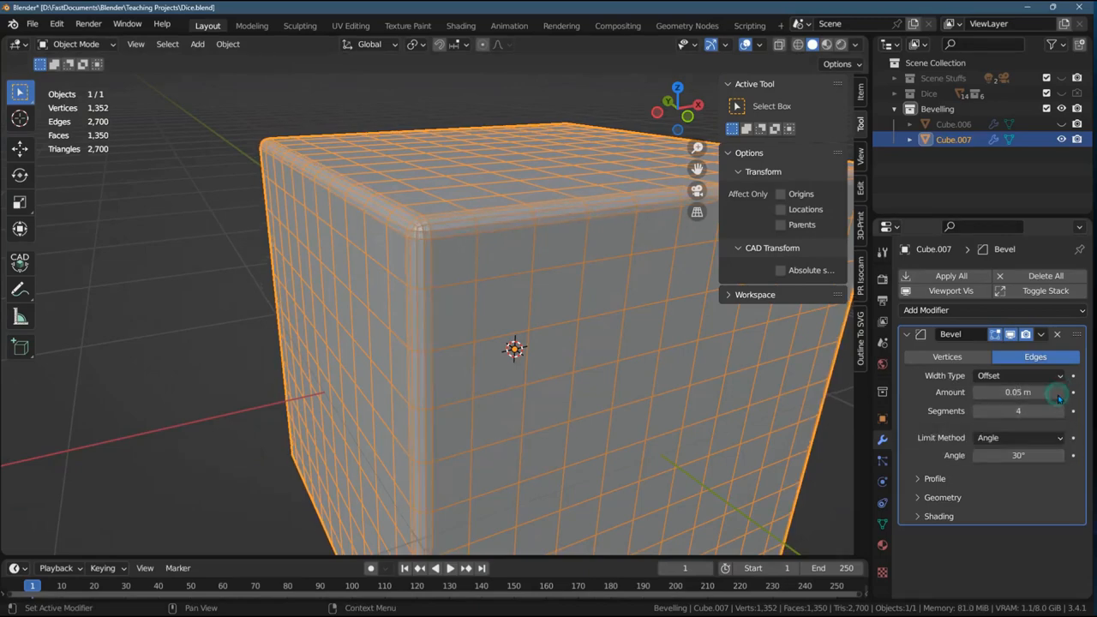
{"action": "left_click_drag", "start_coordinate": [1018, 391], "coordinate": [1059, 391]}
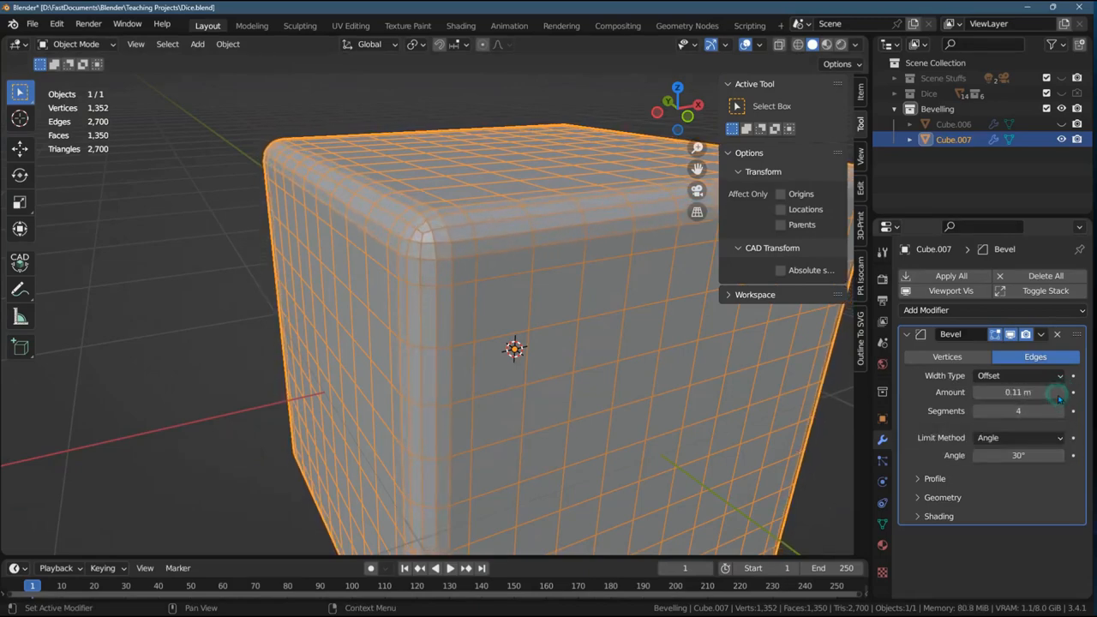
{"action": "left_click_drag", "start_coordinate": [1011, 391], "coordinate": [1059, 391]}
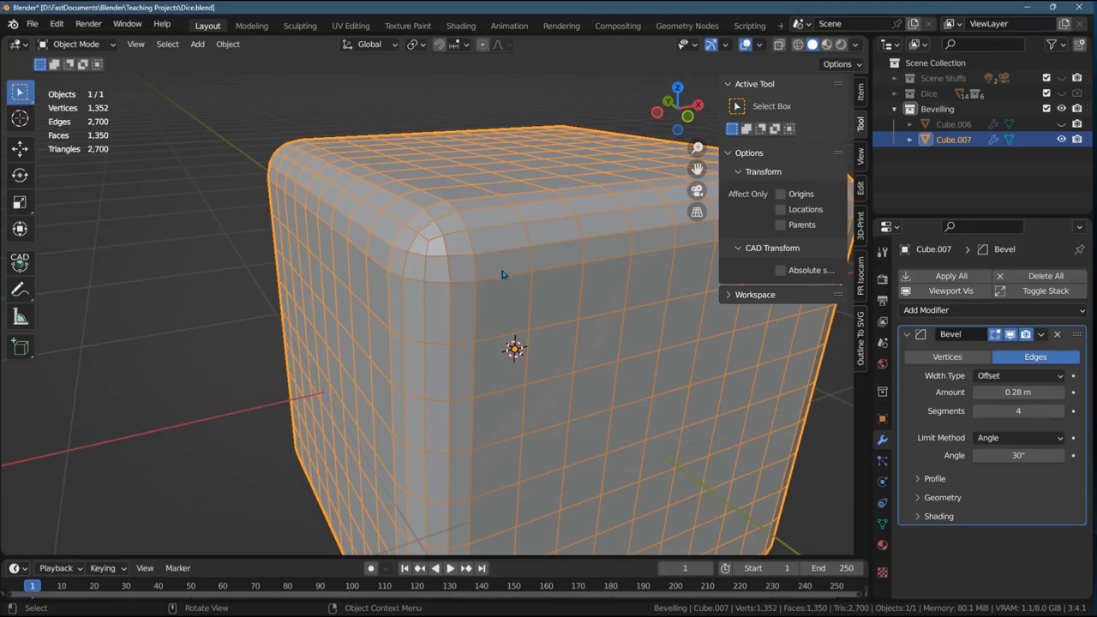
{"action": "mouse_move", "coordinate": [563, 295]}
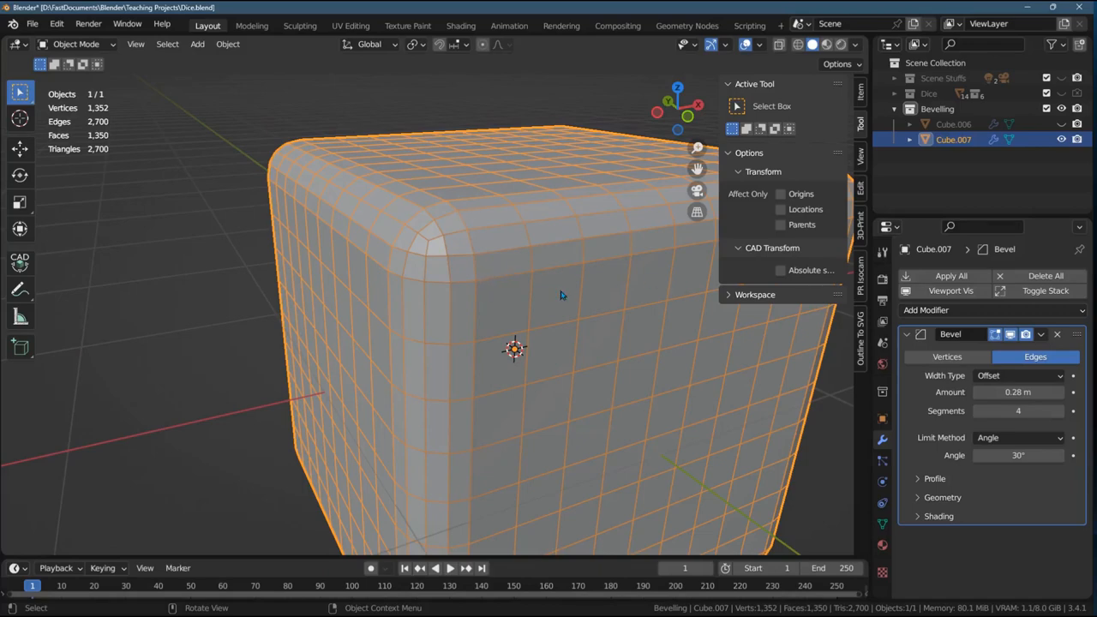
{"action": "mouse_move", "coordinate": [518, 335]}
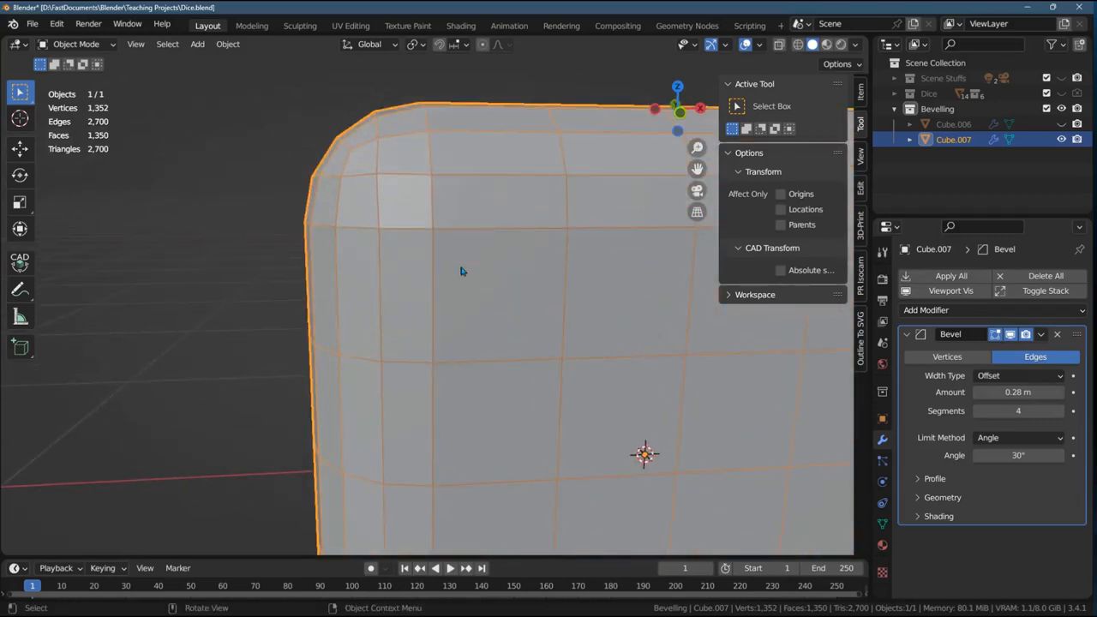
{"action": "mouse_move", "coordinate": [466, 258]}
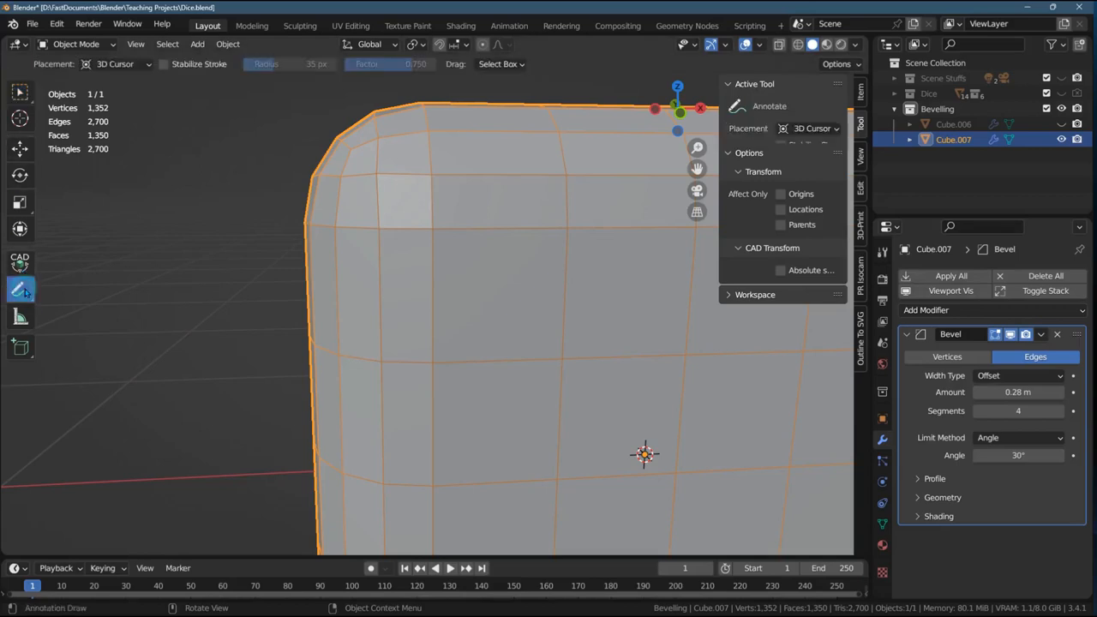
Measure the face beside the bevel with the Measure tool and lower the bevel Amount to 0.19 m.
{"action": "left_click", "coordinate": [20, 316]}
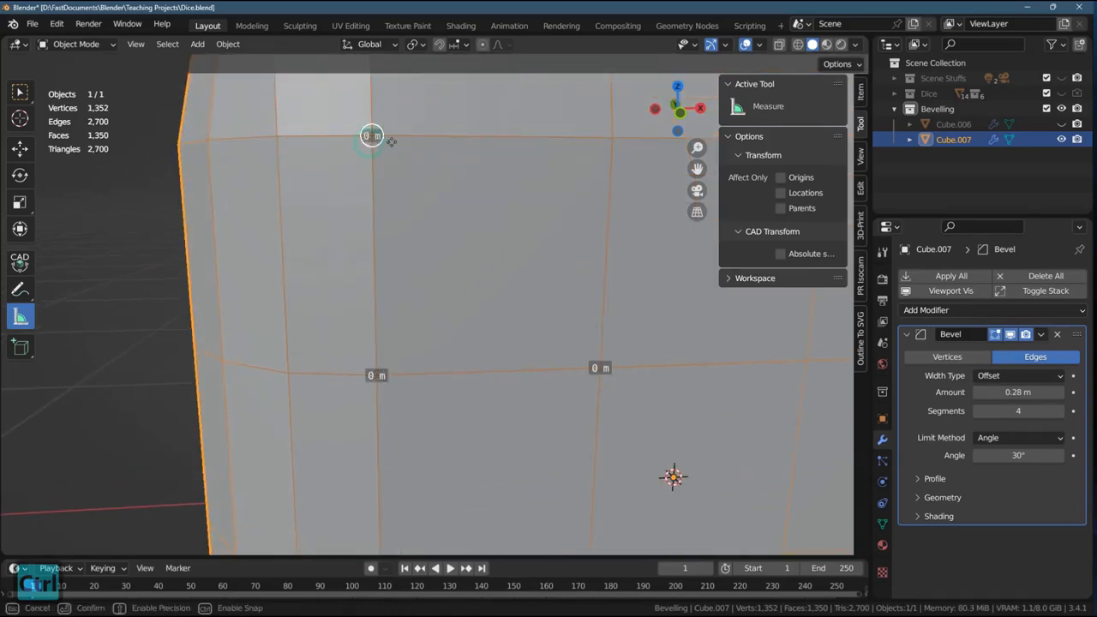
{"action": "left_click_drag", "start_coordinate": [372, 137], "coordinate": [610, 137]}
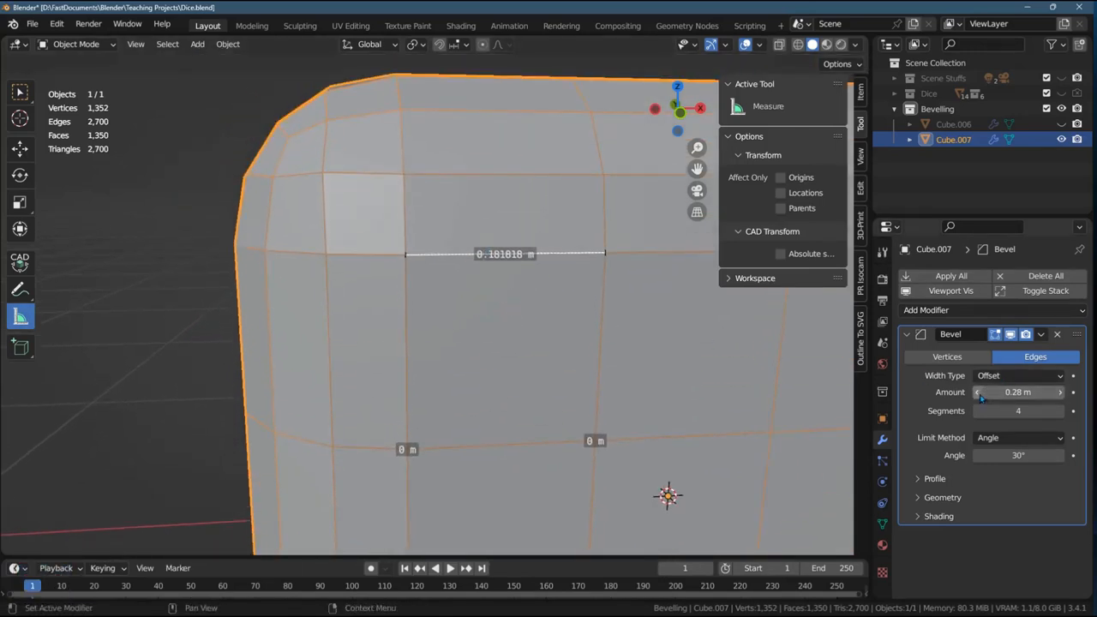
{"action": "left_click_drag", "start_coordinate": [1028, 390], "coordinate": [981, 391]}
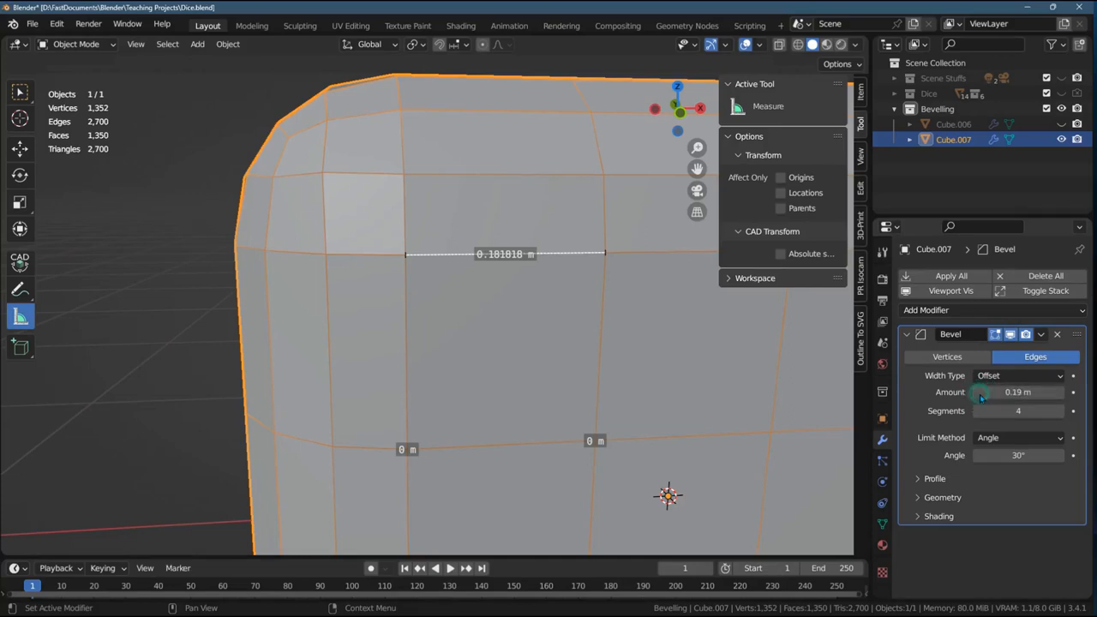